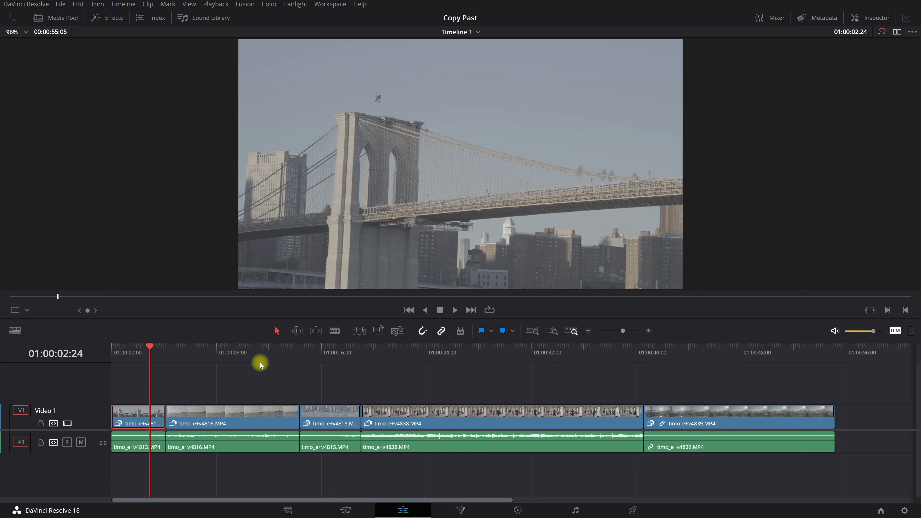
- Zoom the first clip to 1.240 in the Inspector Transform settings
left_click(144, 411)
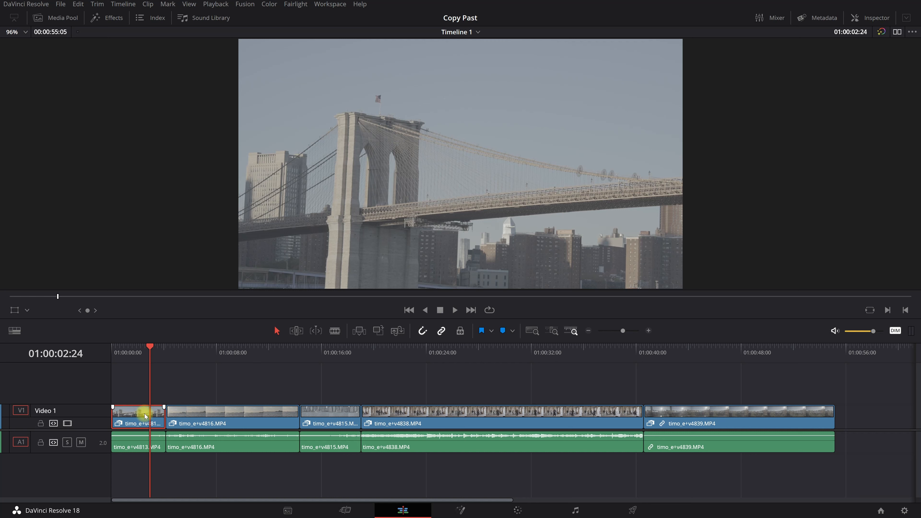
mouse_move(139, 369)
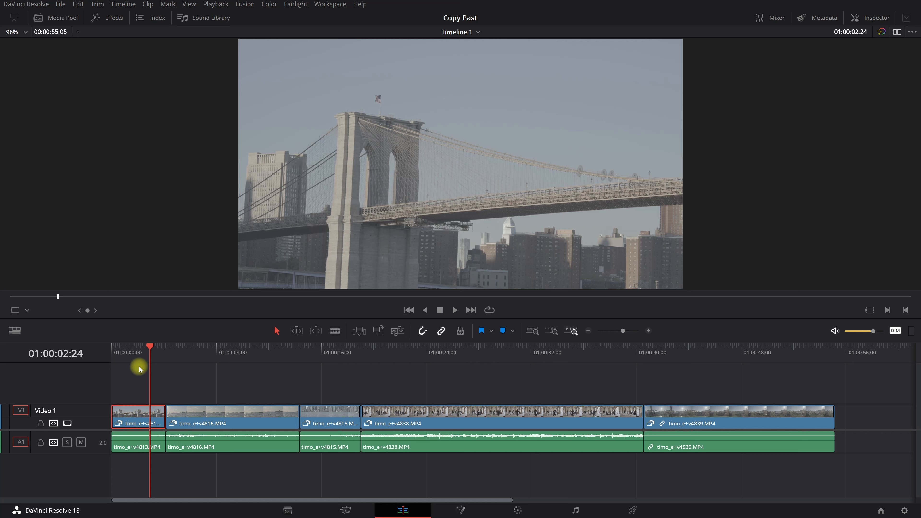
left_click_drag(150, 360, 141, 417)
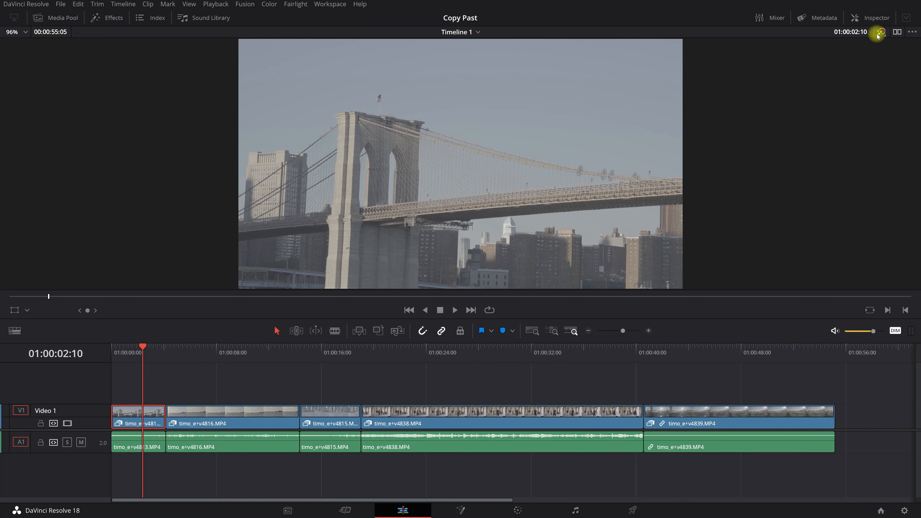
left_click(874, 18)
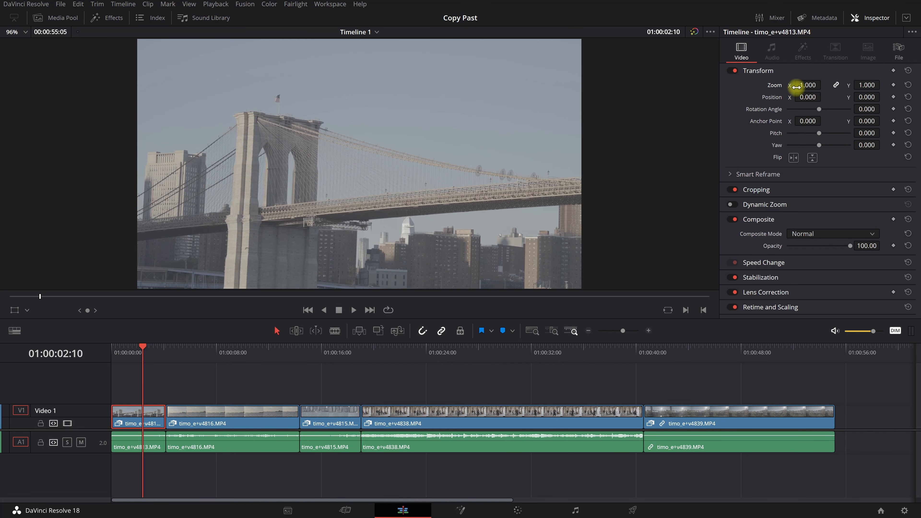
type("1.200")
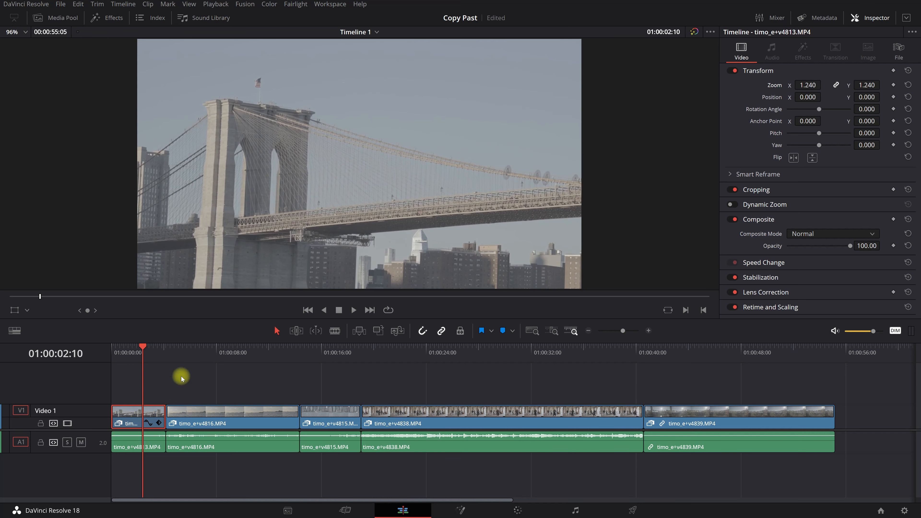
left_click(233, 416)
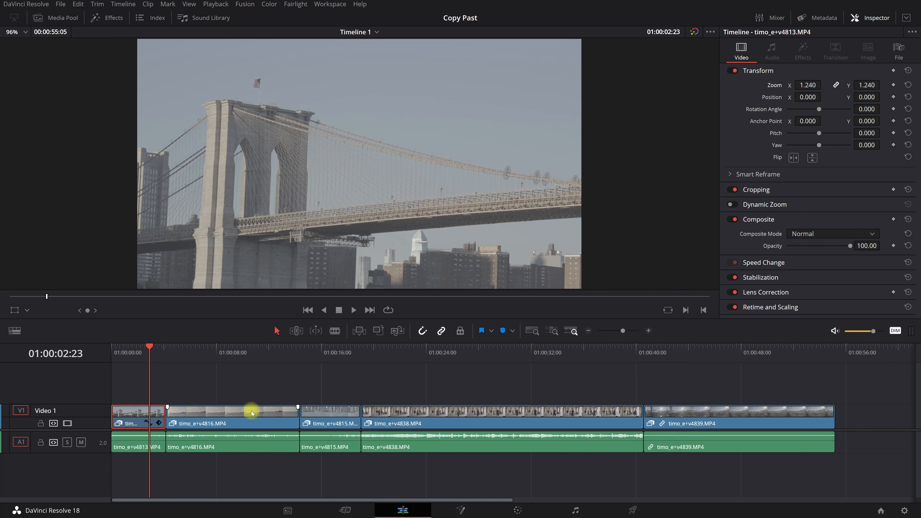
mouse_move(53, 502)
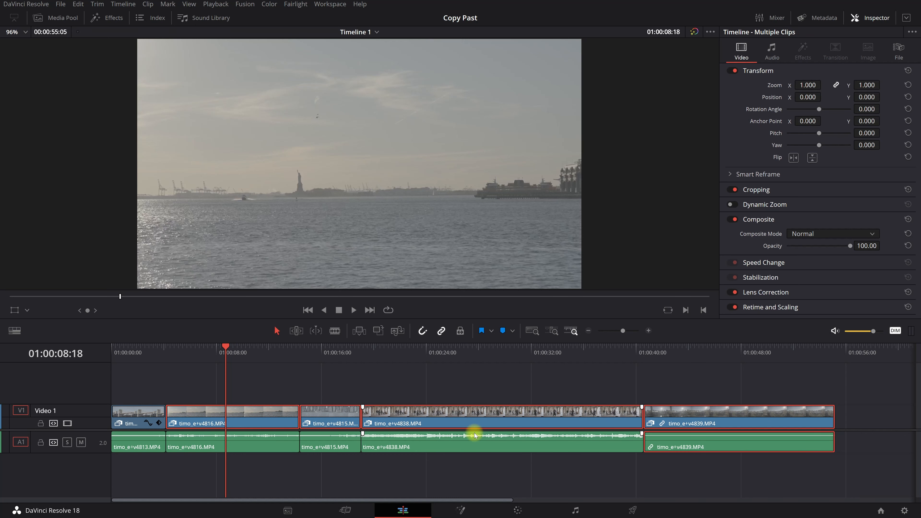
- Paste only the Zoom attribute onto clips 2-5 via Paste Attributes
key("ctrl+v")
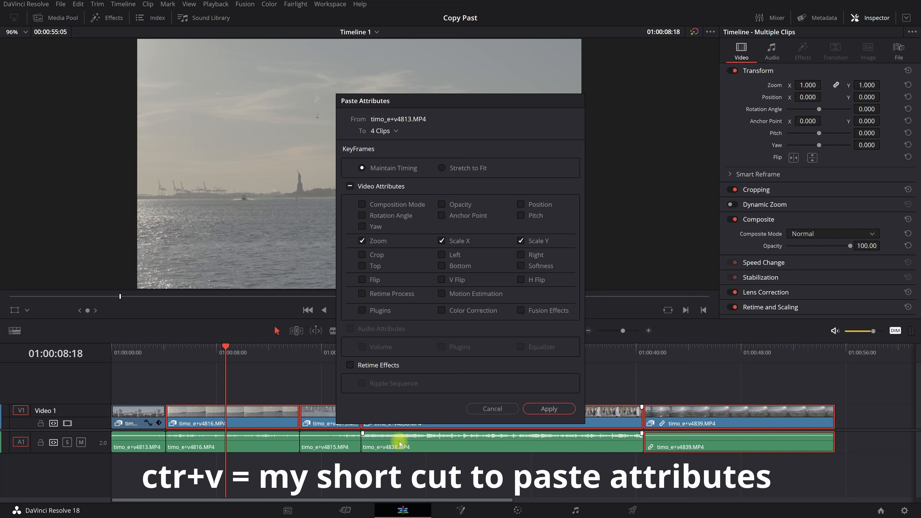
mouse_move(474, 397)
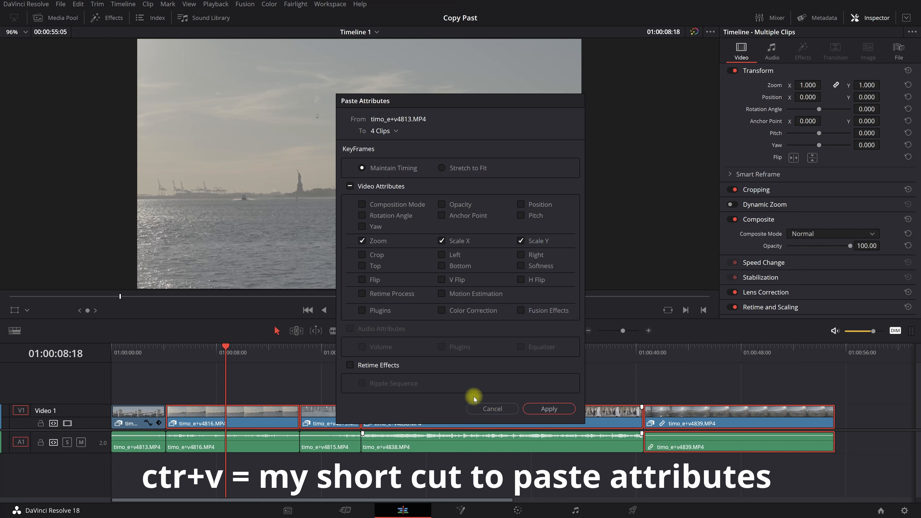
right_click(268, 424)
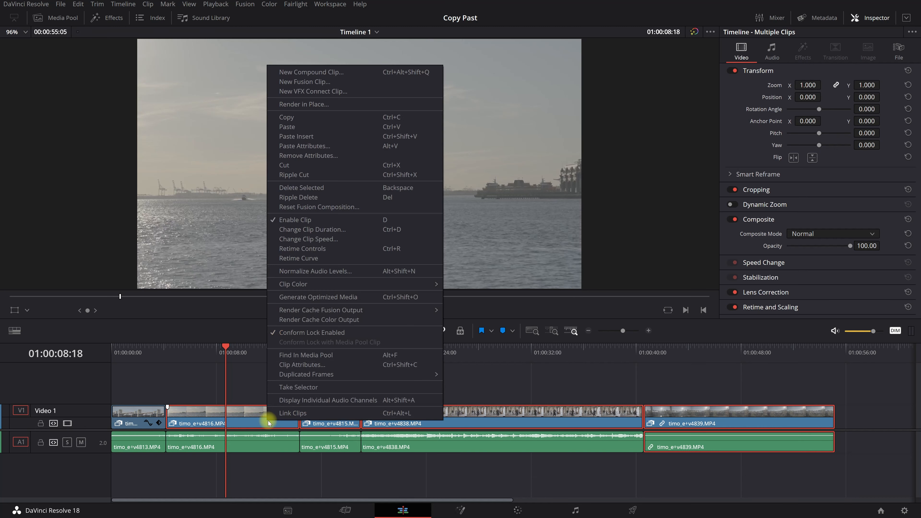
mouse_move(311, 220)
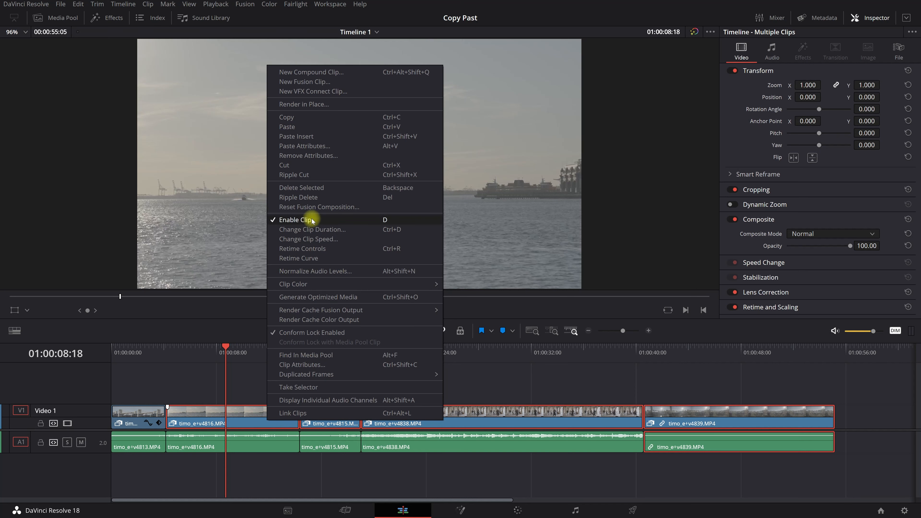
mouse_move(331, 148)
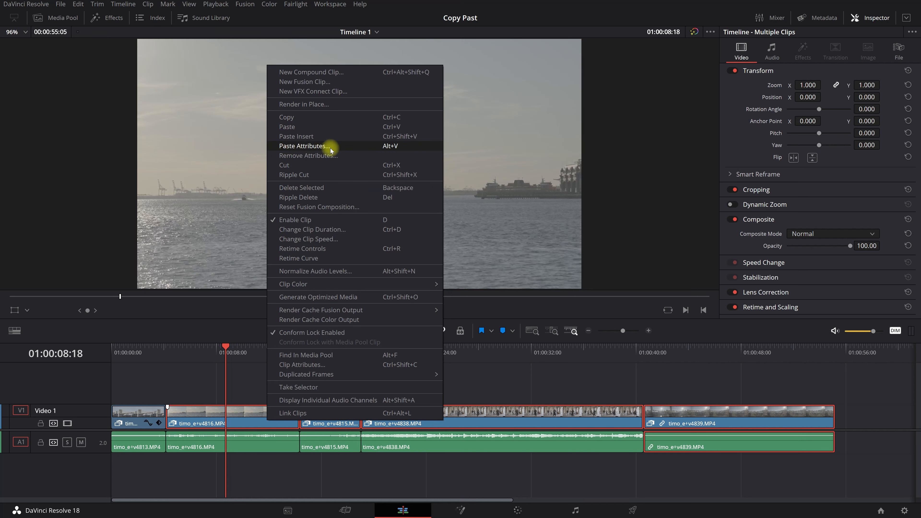
left_click(304, 146)
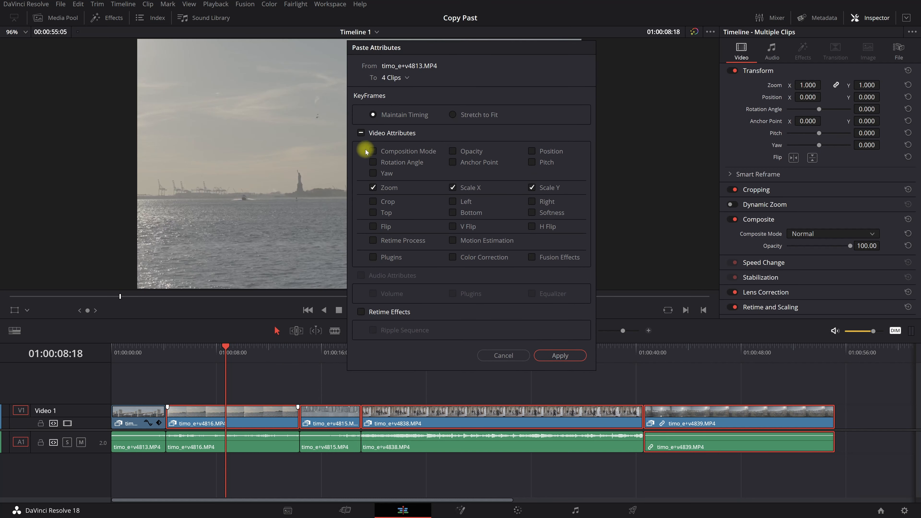
left_click(362, 133)
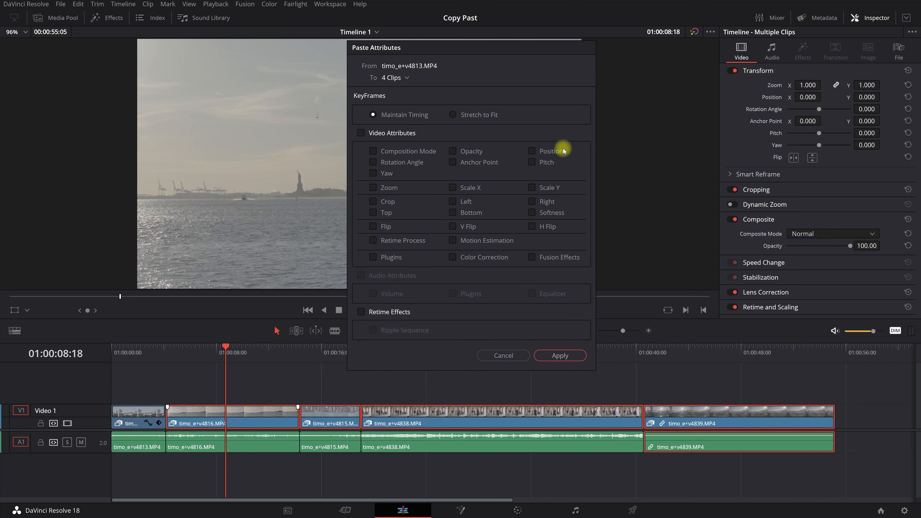
mouse_move(361, 189)
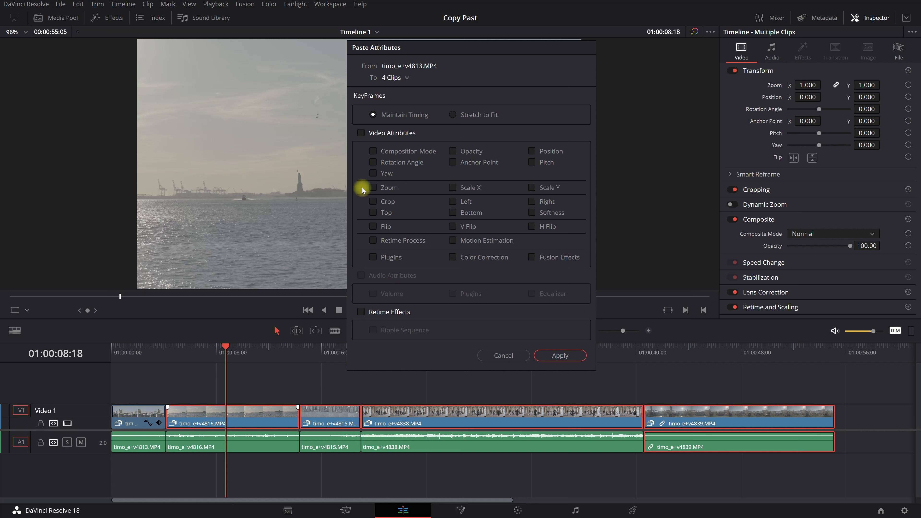
left_click(372, 188)
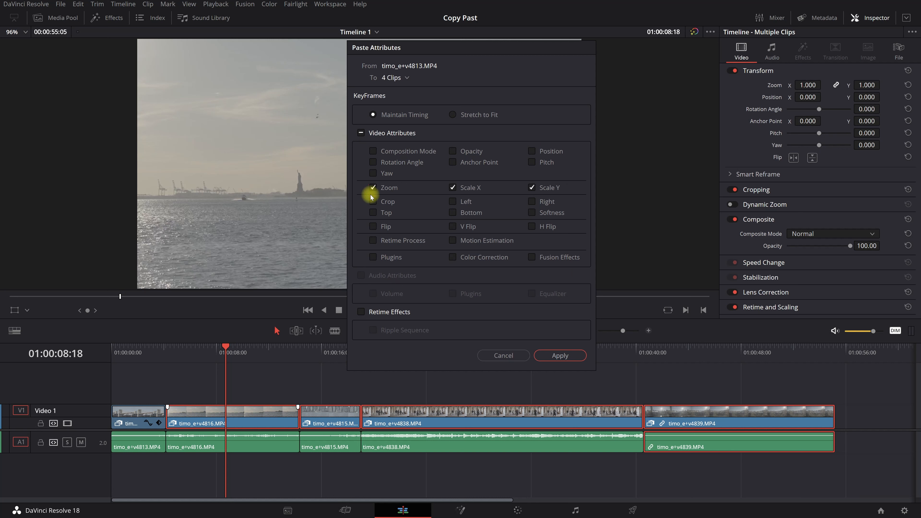
left_click(373, 187)
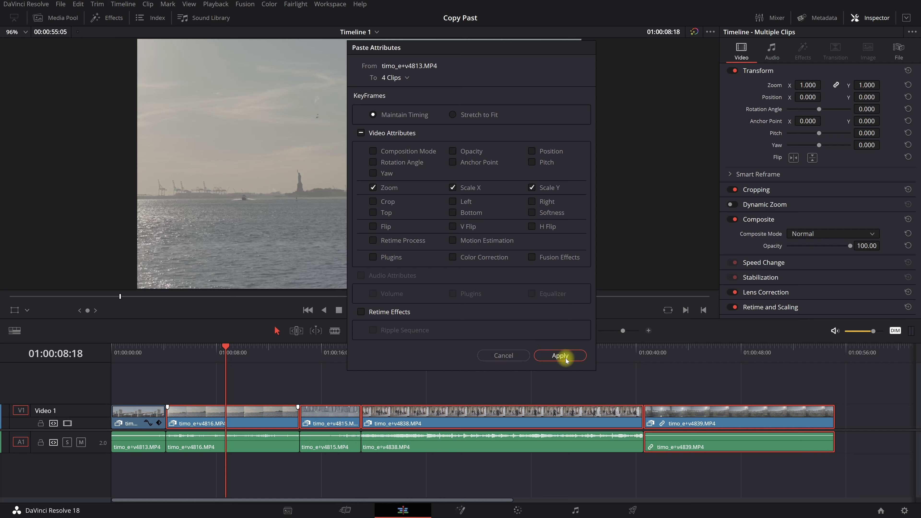
left_click(558, 355)
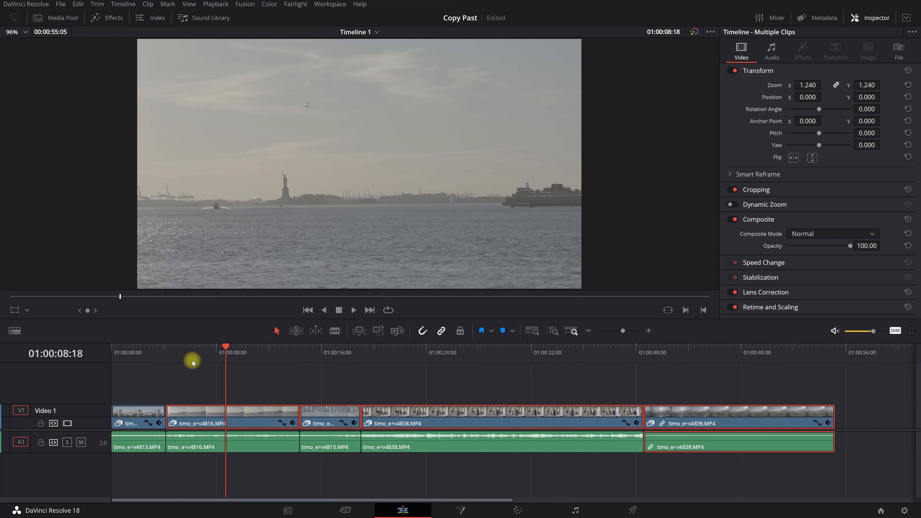
- Select all five clips on the video track together
left_click(261, 419)
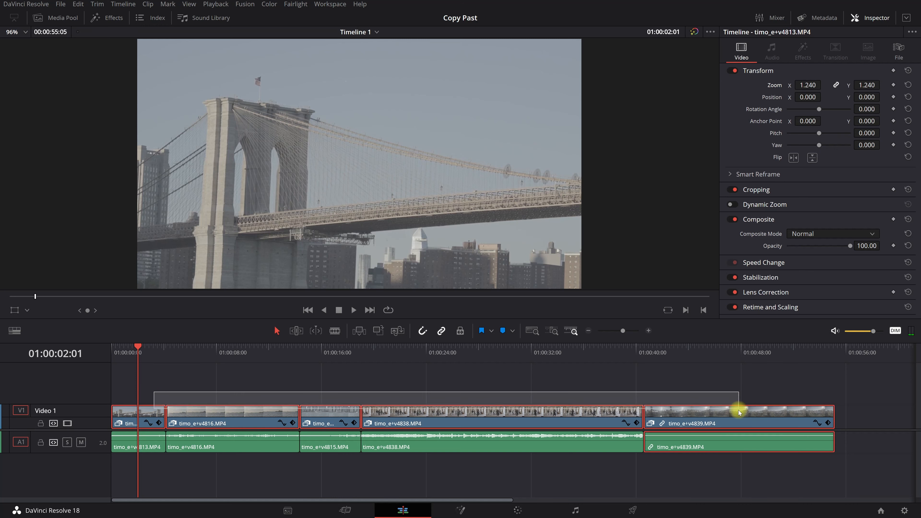
- Remove the Zoom, Scale X and Scale Y attributes from all five clips
right_click(738, 411)
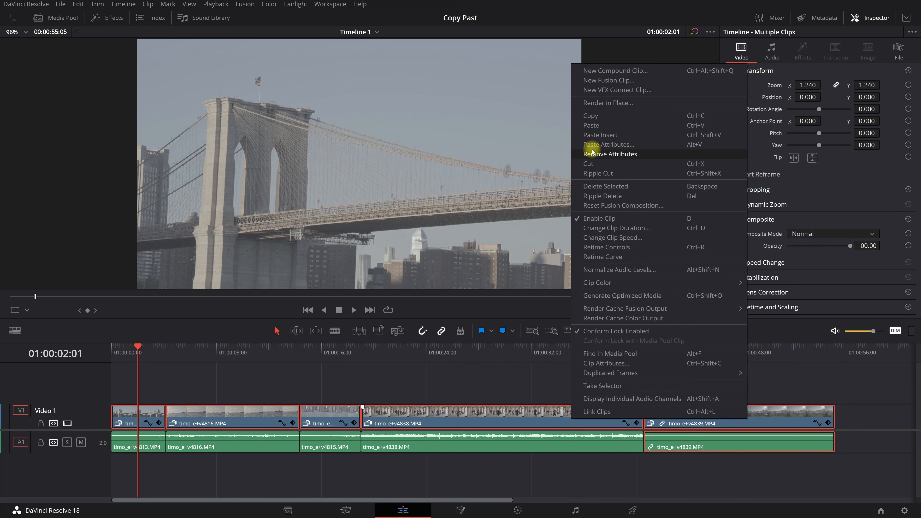
mouse_move(595, 157)
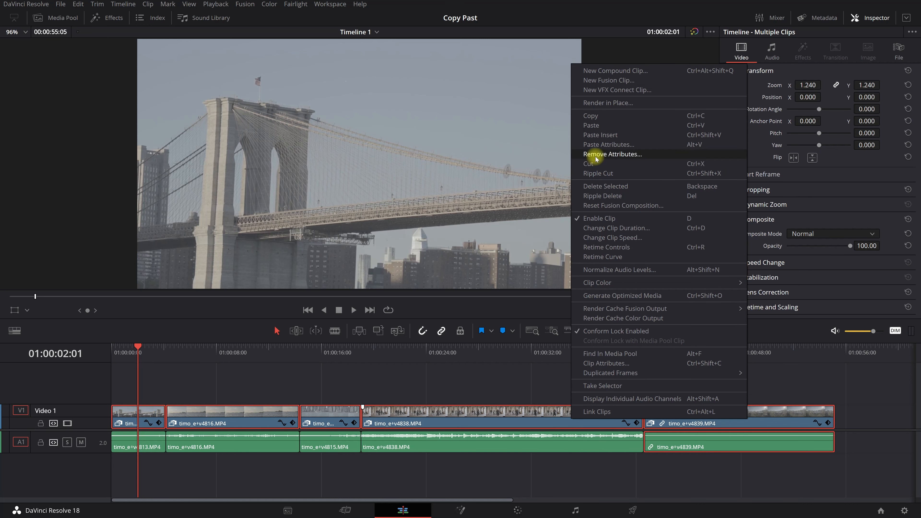
left_click(613, 154)
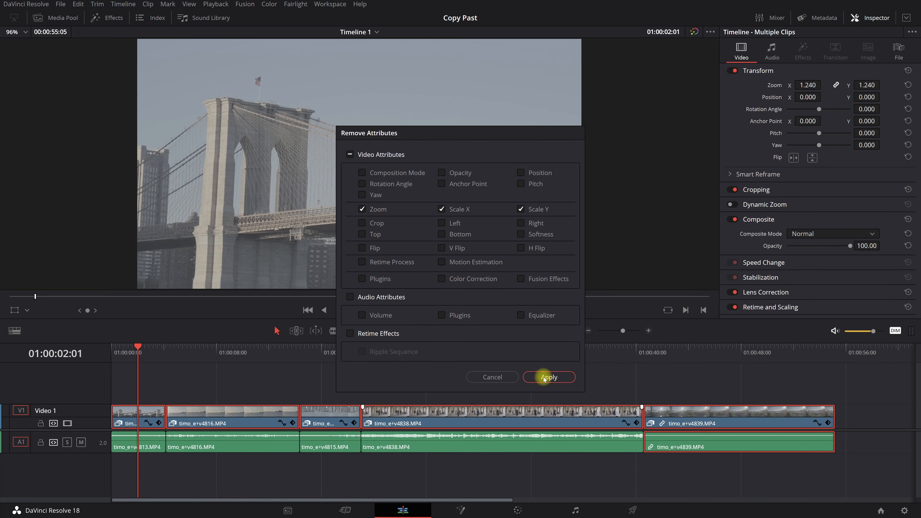
left_click(547, 377)
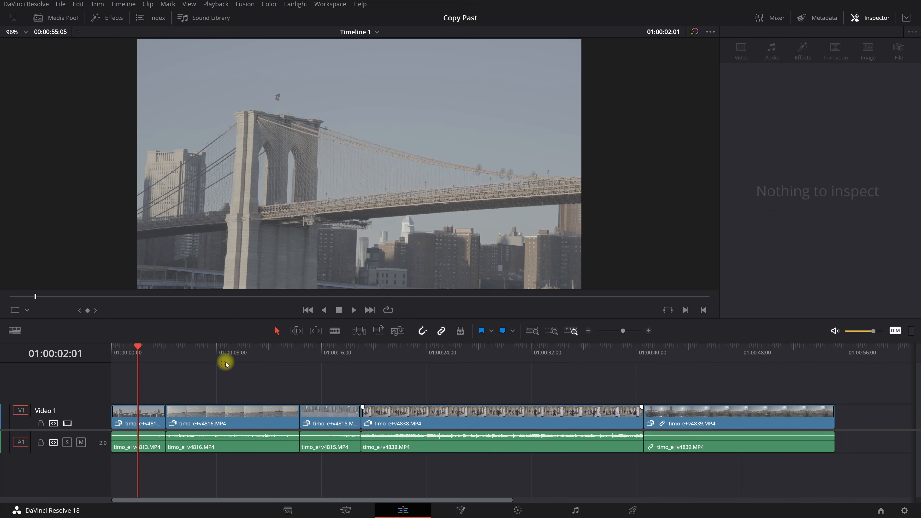
- Raise the second clip's audio Volume to 11.15 and select the third and fourth audio clips
left_click(232, 414)
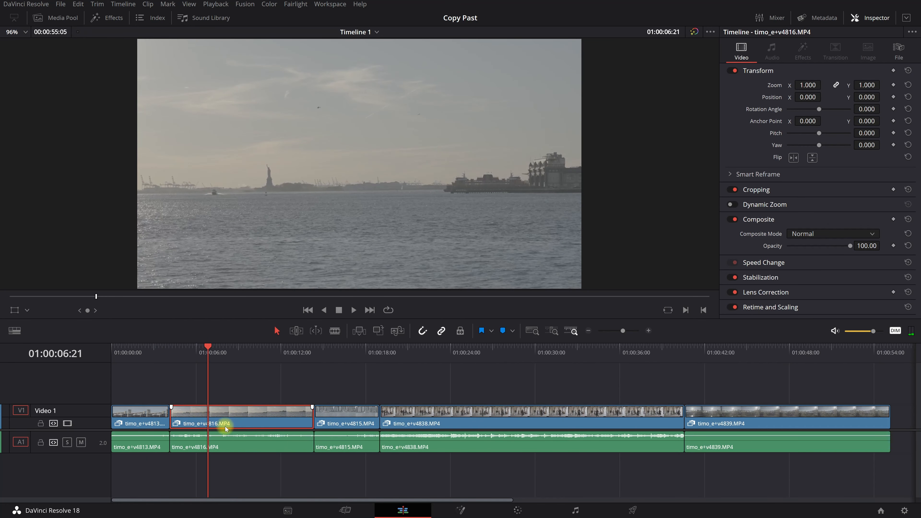
left_click(772, 51)
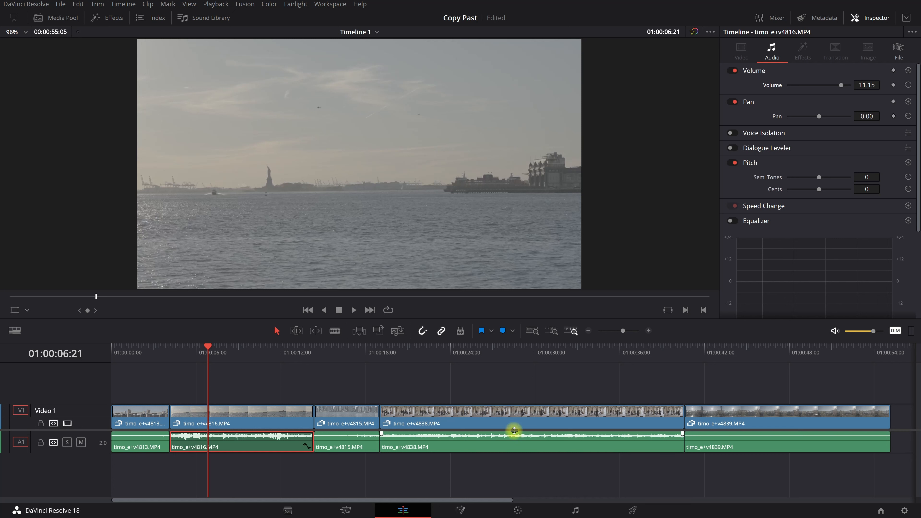
left_click(346, 442)
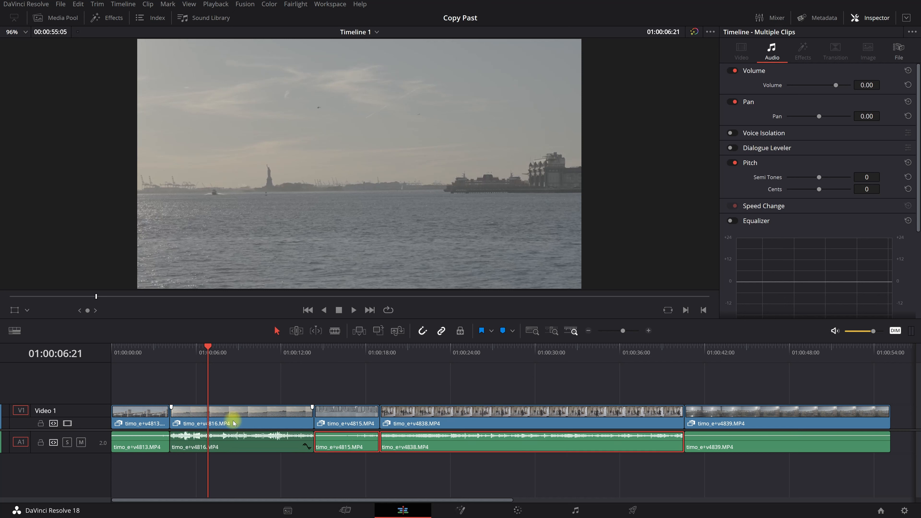
- Paste the 11.15 Volume attribute onto the third and fourth audio clips
left_click(246, 442)
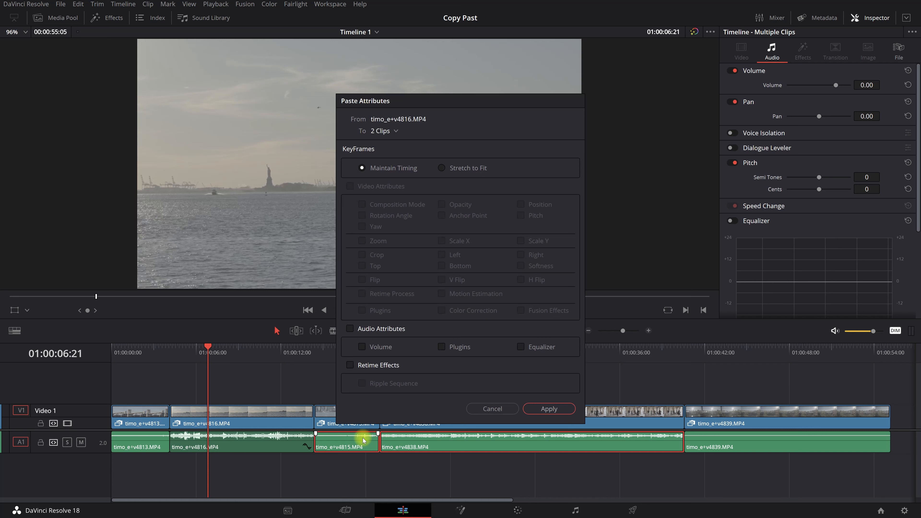
mouse_move(400, 327)
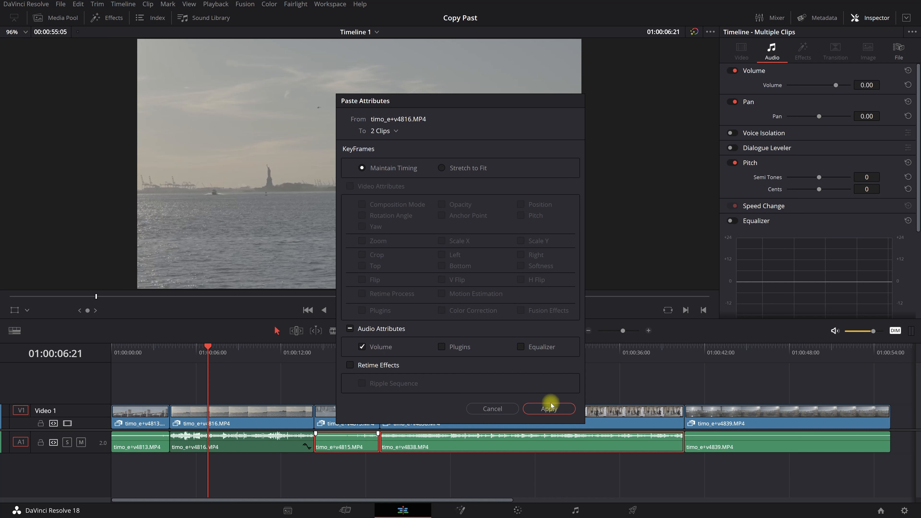
left_click(548, 409)
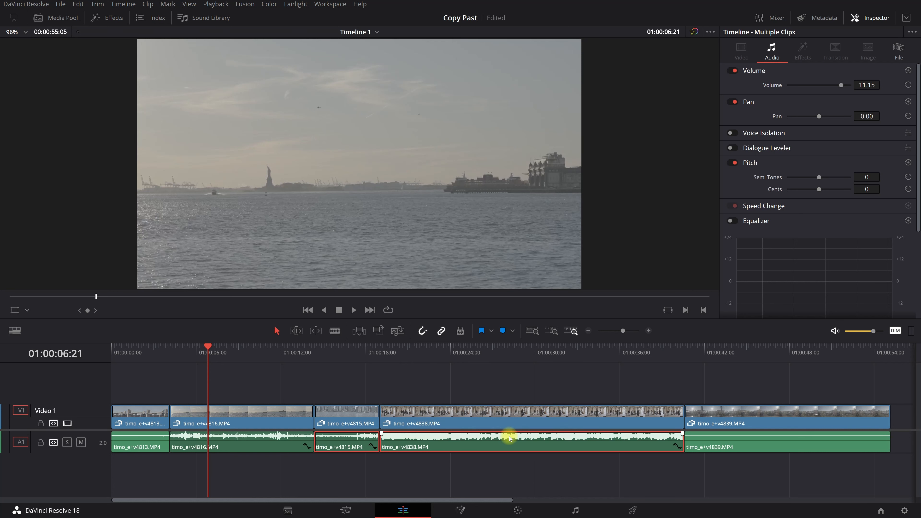